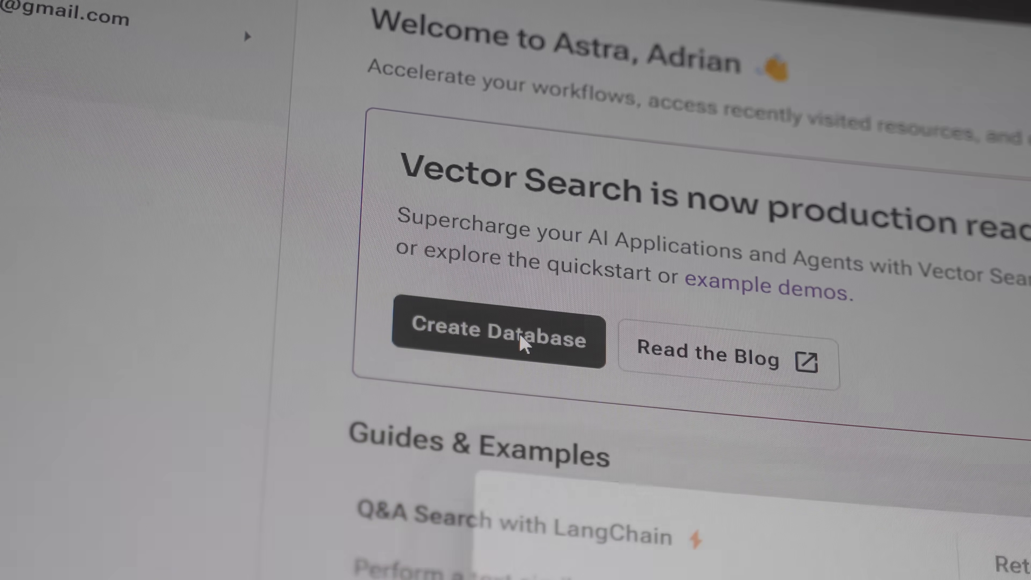
Step: Create a new Astra vector database named for the YouTube transcripts
{"action": "left_click", "coordinate": [497, 335]}
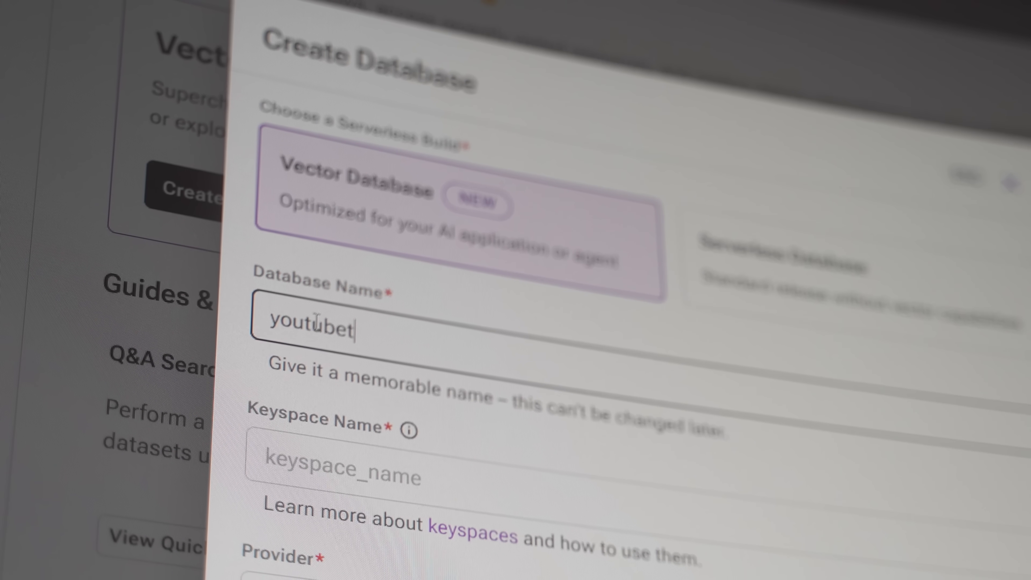
{"action": "type", "text": "trans"}
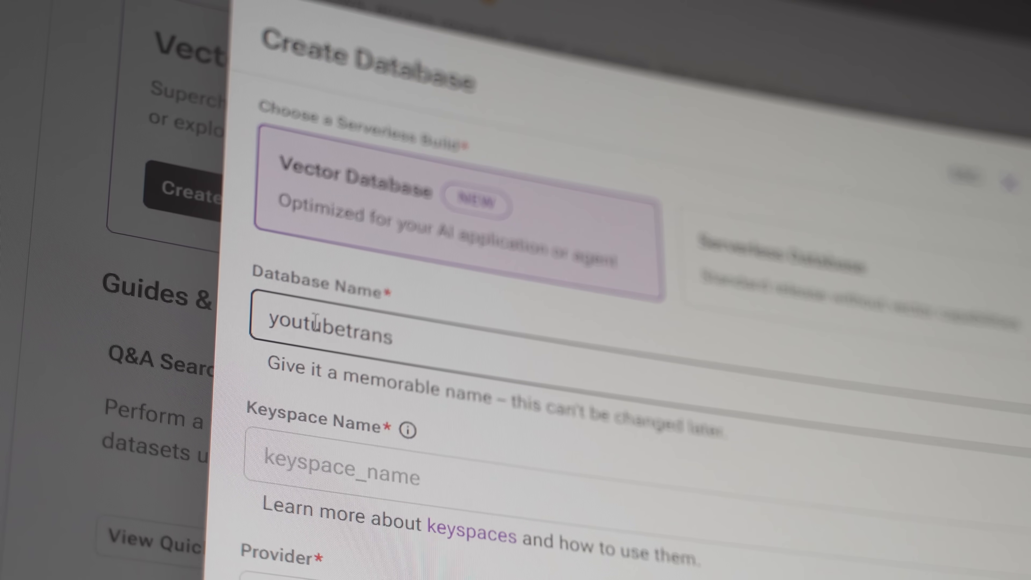
{"action": "type", "text": "transcripts"}
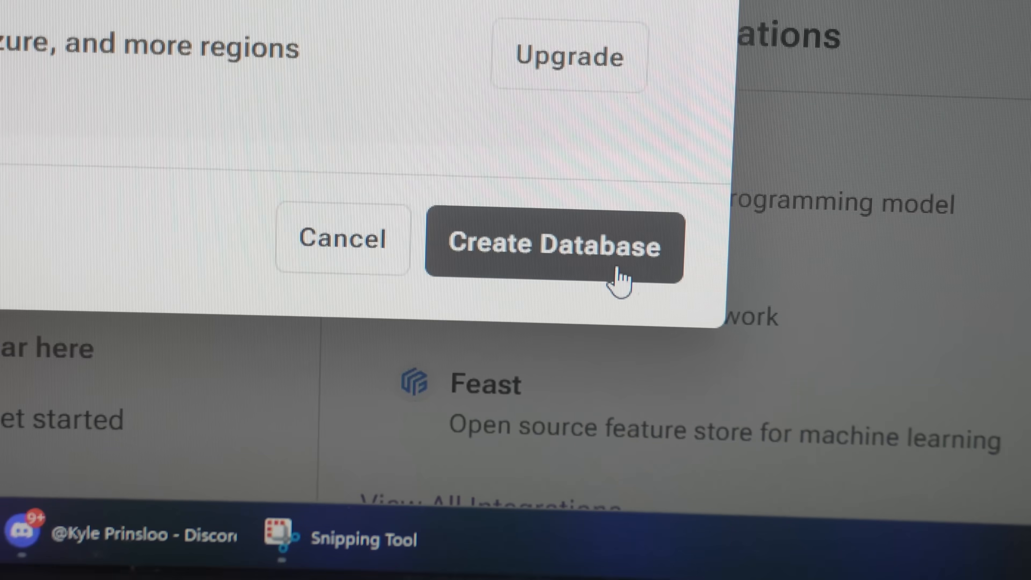
{"action": "left_click", "coordinate": [554, 245]}
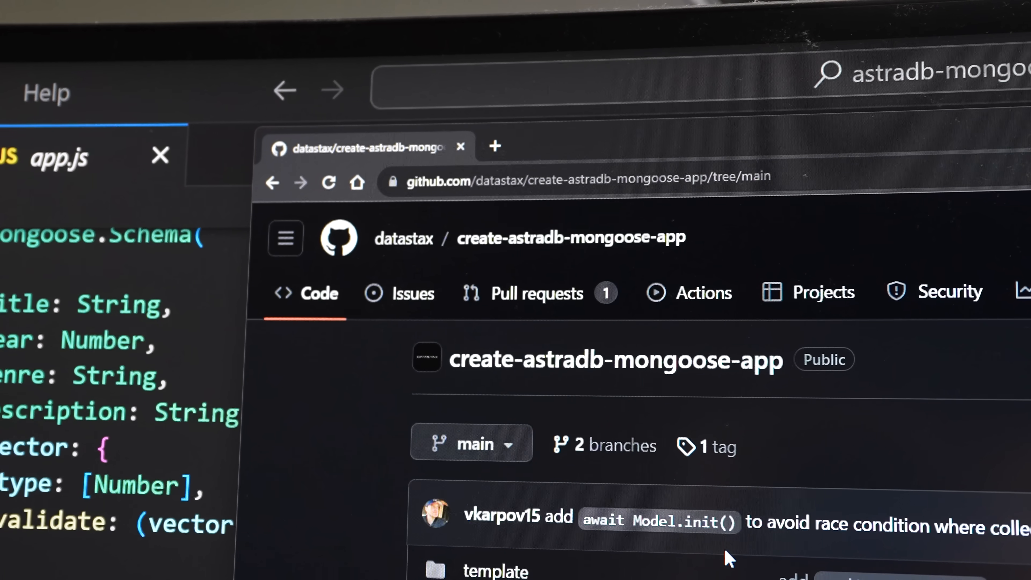
Step: Scroll through the create-astradb-mongoose-app repository page on GitHub
{"action": "scroll", "scroll_direction": "down", "scroll_amount": 3}
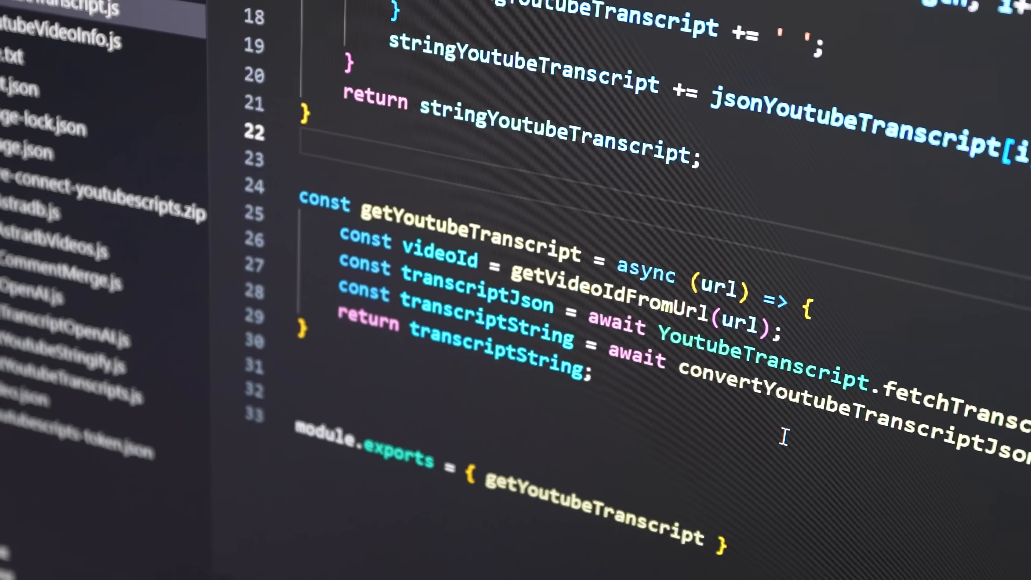
Step: Review astradb-mongoose.js with the Video schema's 1536-dimension cosine vector and collection options
{"action": "left_click", "coordinate": [46, 248]}
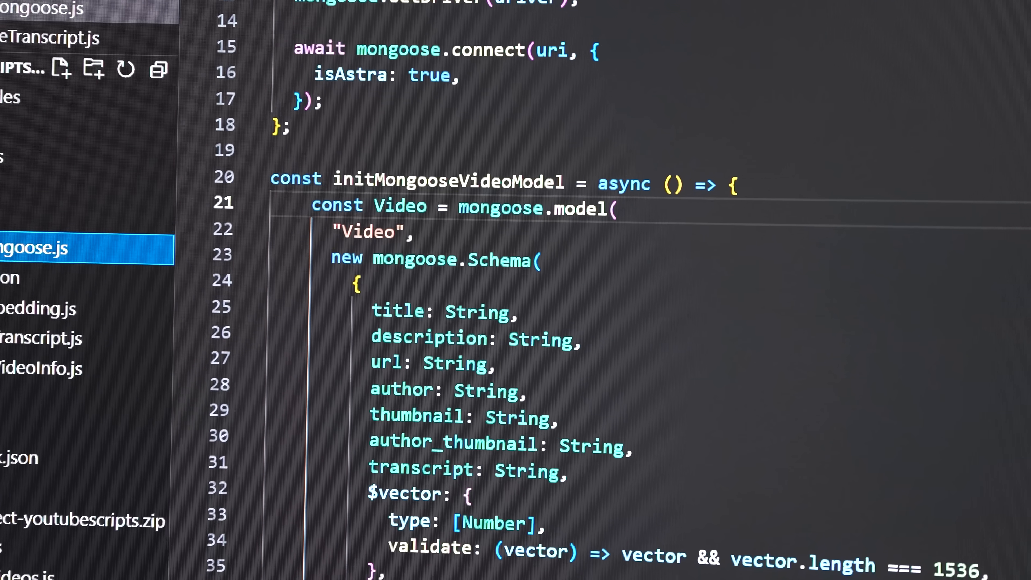
{"action": "scroll", "scroll_direction": "down", "scroll_amount": 3}
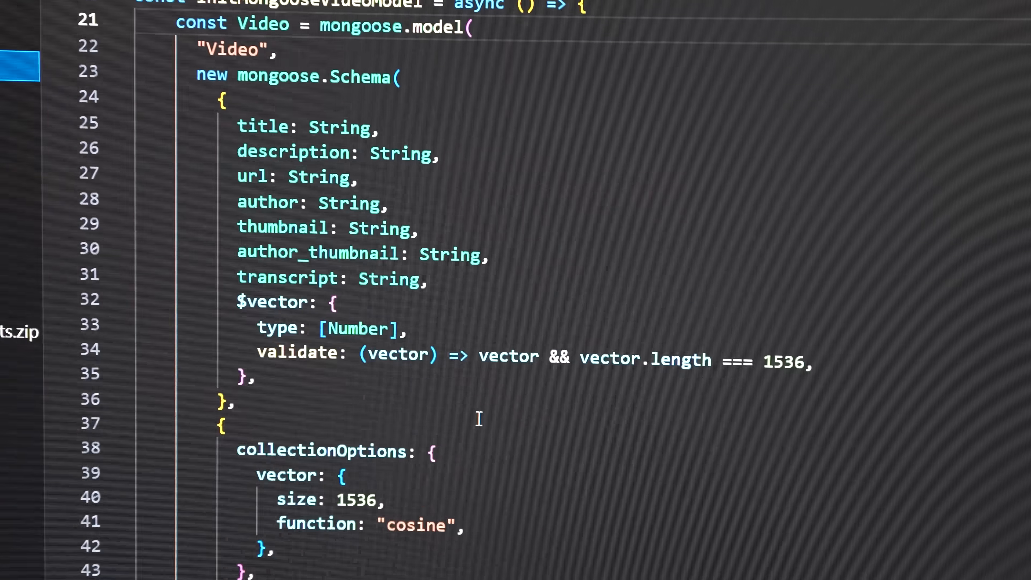
{"action": "scroll", "scroll_direction": "down", "scroll_amount": 3}
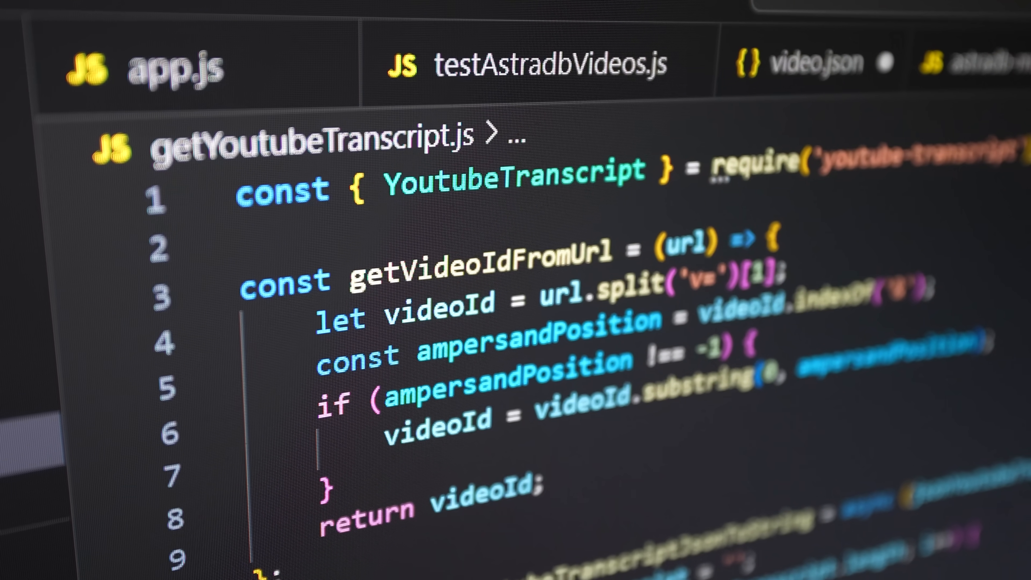
{"action": "scroll", "scroll_direction": "down", "scroll_amount": 3}
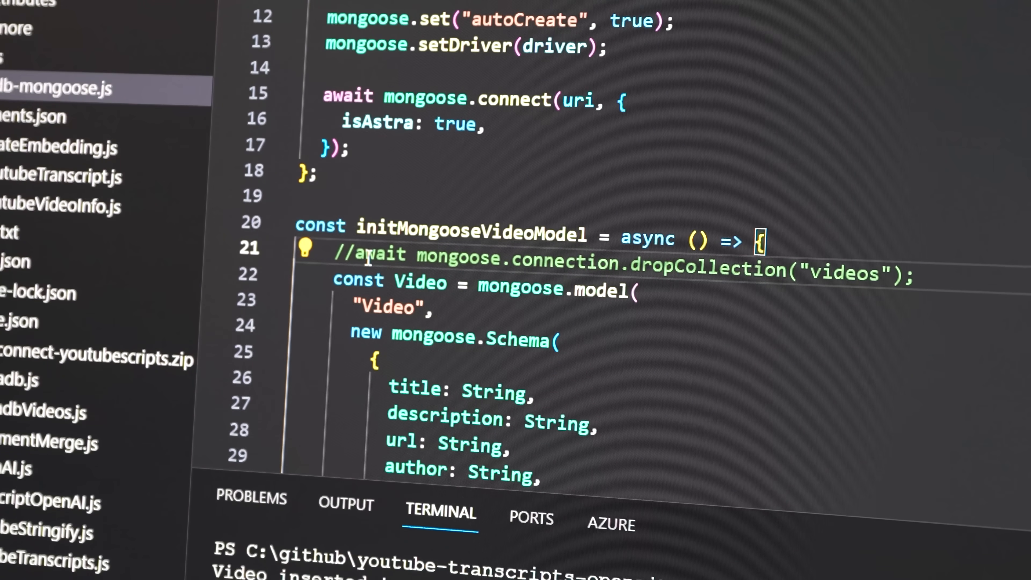
Step: Scroll through output.json's raw YouTube response and select a block of its data
{"action": "scroll", "scroll_direction": "down", "scroll_amount": 3}
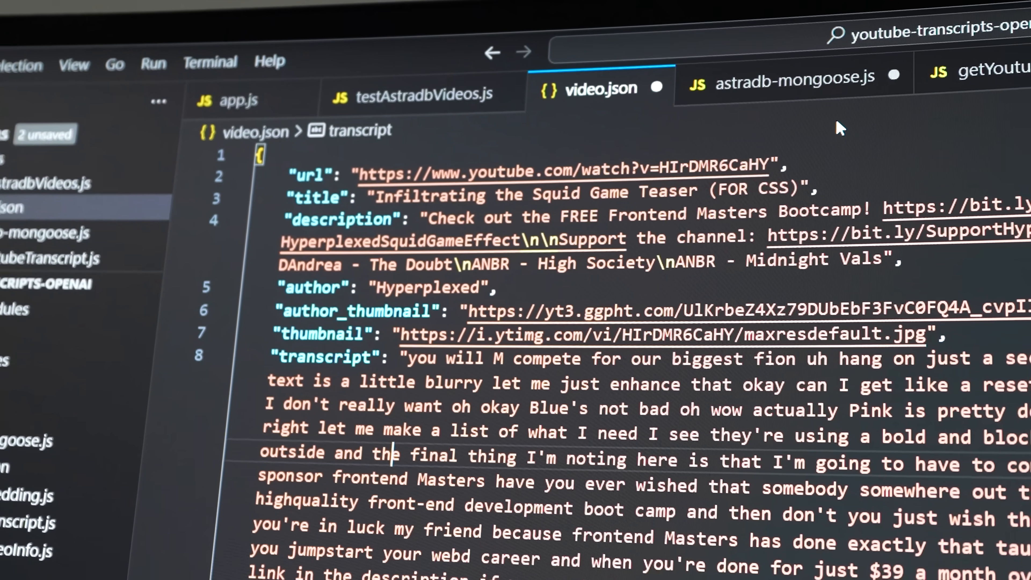
{"action": "scroll", "scroll_direction": "down", "scroll_amount": 3}
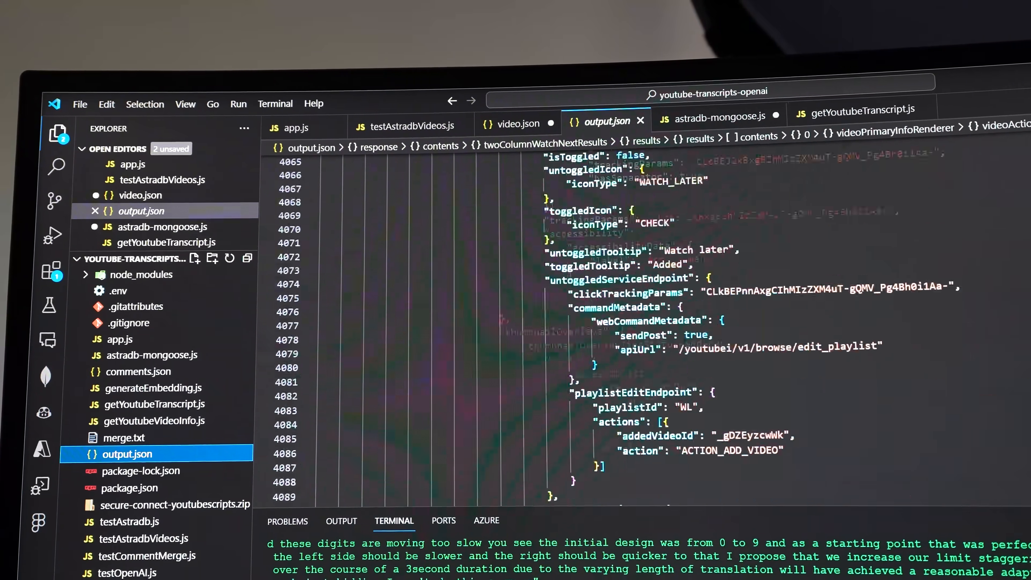
{"action": "scroll", "scroll_direction": "down", "scroll_amount": 3}
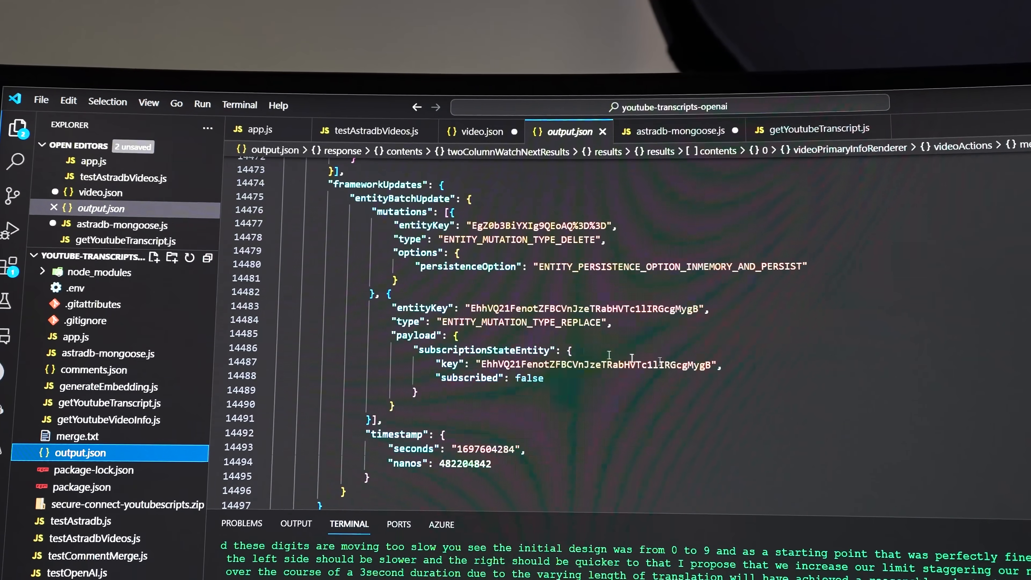
{"action": "scroll", "scroll_direction": "down", "scroll_amount": 3}
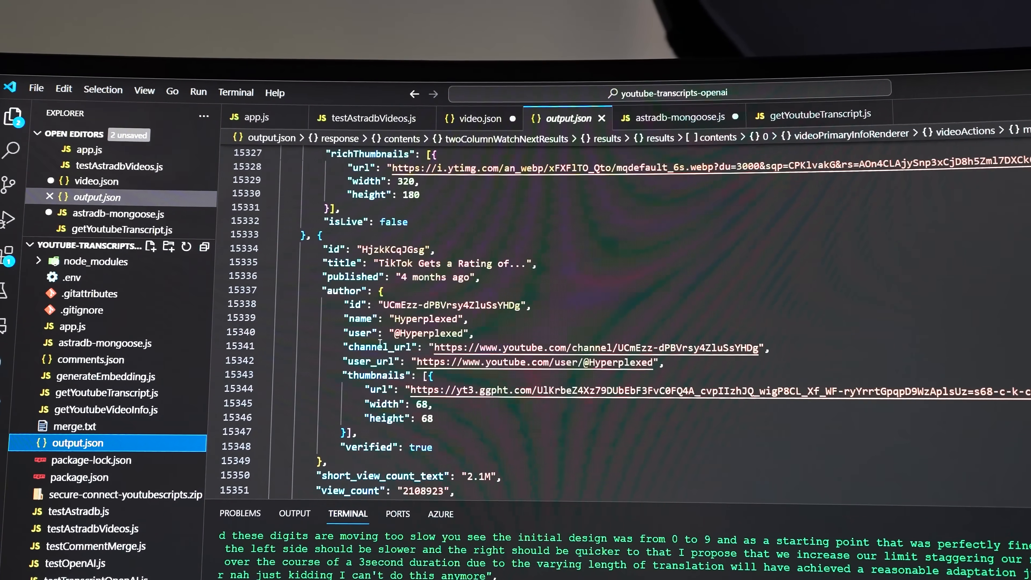
{"action": "left_click_drag", "start_coordinate": [322, 250], "coordinate": [430, 447]}
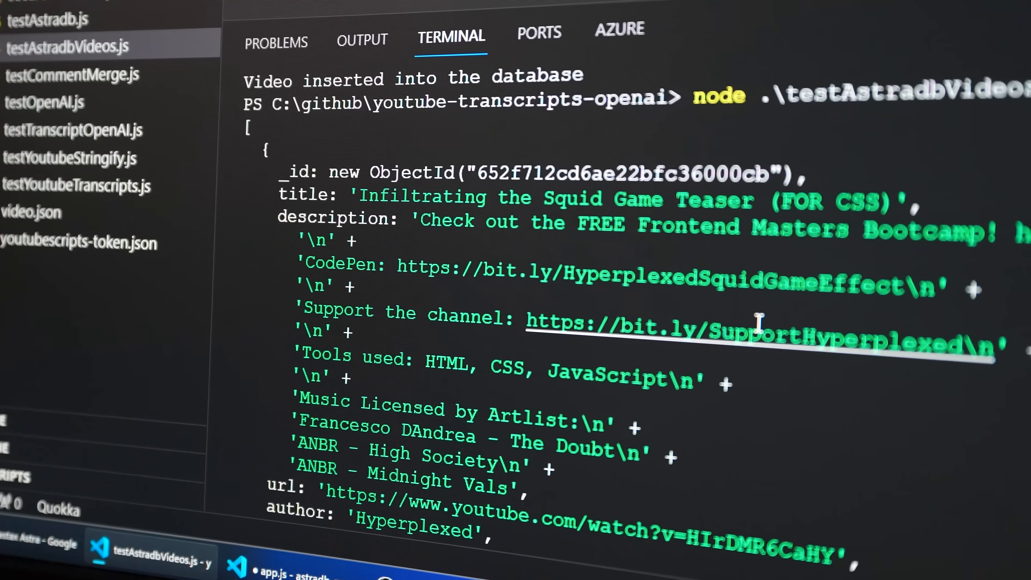
Step: Scroll the terminal through the inserted video record's title, transcript and embedding vector
{"action": "scroll", "scroll_direction": "down", "scroll_amount": 3}
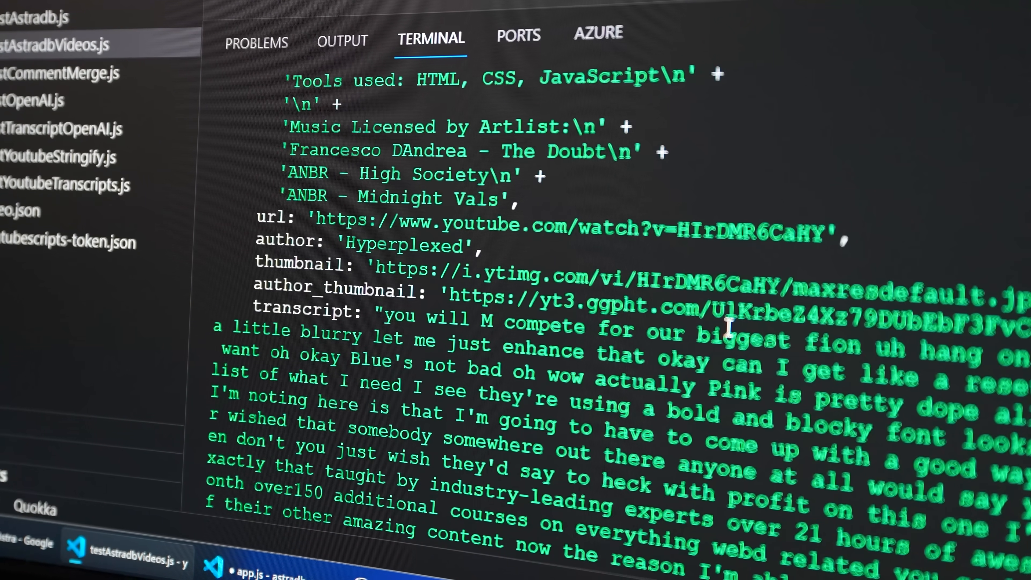
{"action": "scroll", "scroll_direction": "down", "scroll_amount": 3}
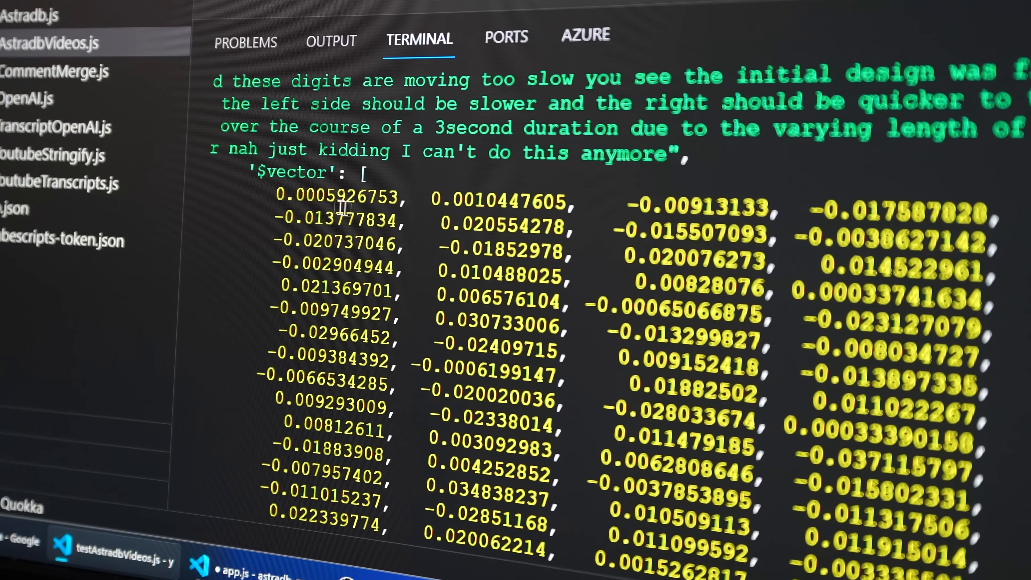
{"action": "scroll", "scroll_direction": "down", "scroll_amount": 3}
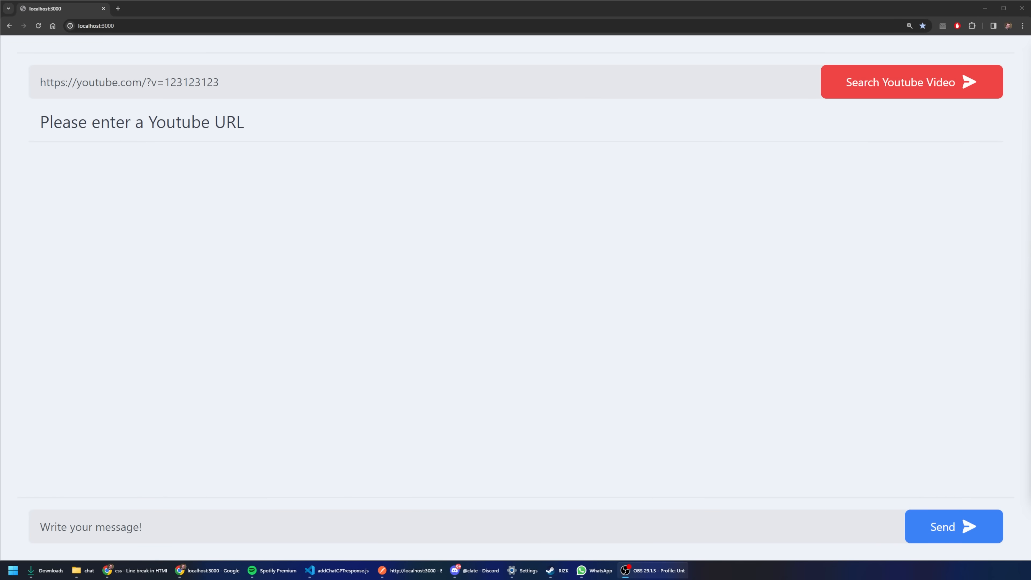
Step: Load the Vercel deployment video from its YouTube URL and select the first answer's text
{"action": "type", "text": "https://www.youtube.com/watch?v=JiuBeLDSGR0&pp=ygUGbmV4dGpz"}
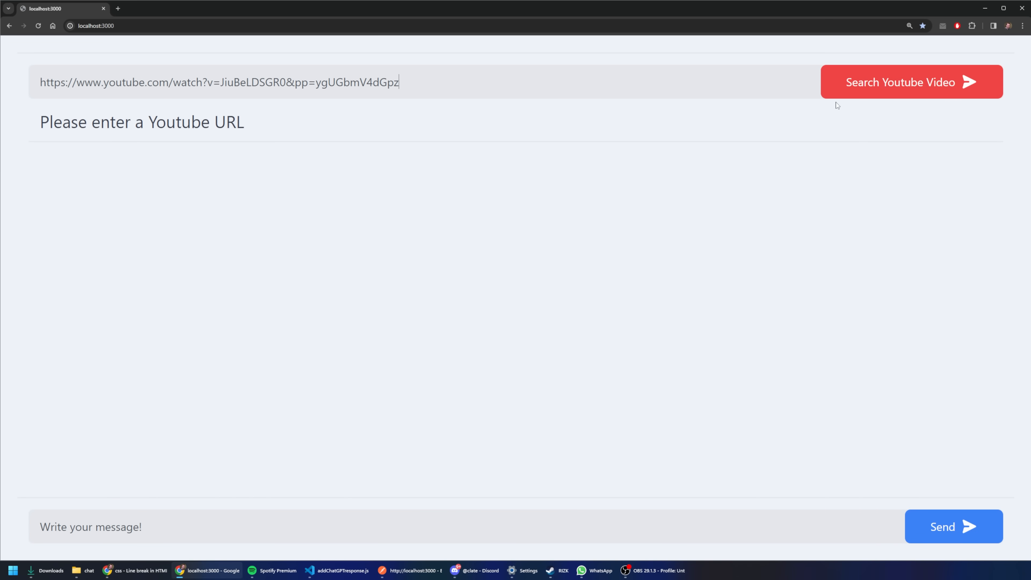
{"action": "left_click", "coordinate": [911, 82]}
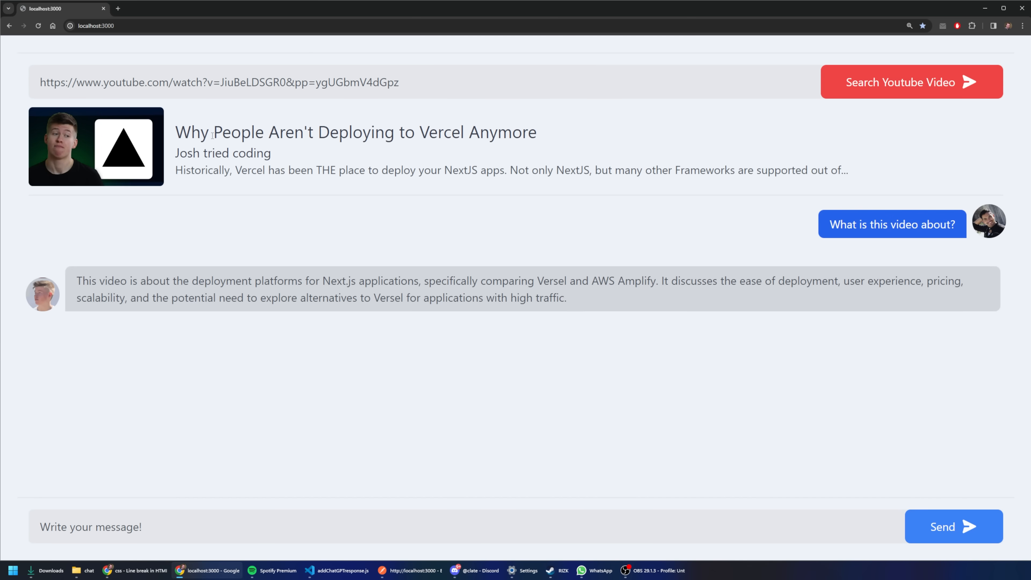
{"action": "mouse_move", "coordinate": [134, 140]}
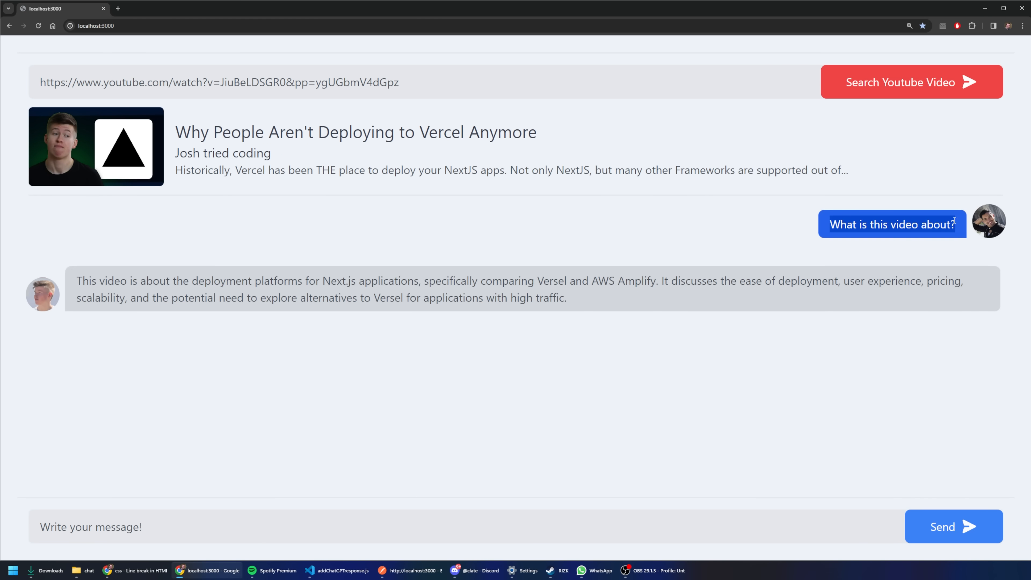
{"action": "left_click_drag", "start_coordinate": [76, 281], "coordinate": [565, 298]}
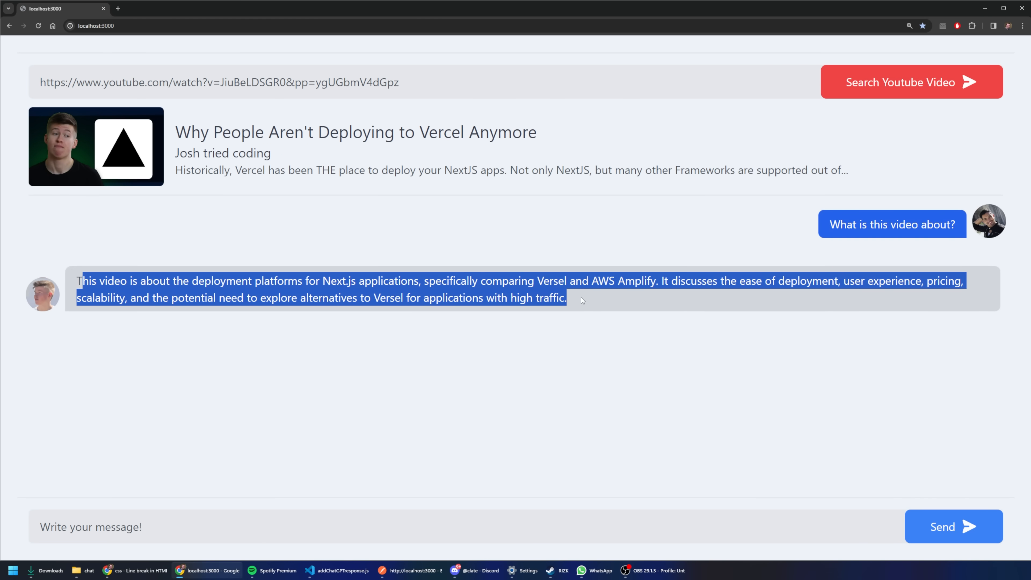
Step: Ask what three things could be learned and whether the video gives a deployment tutorial
{"action": "type", "text": "What are three things I cou"}
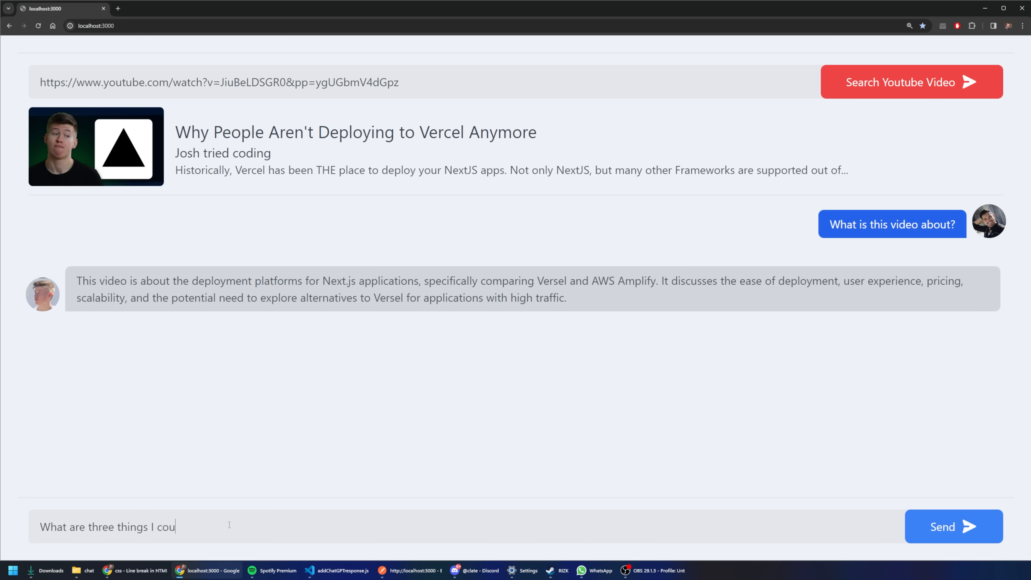
{"action": "left_click", "coordinate": [953, 526]}
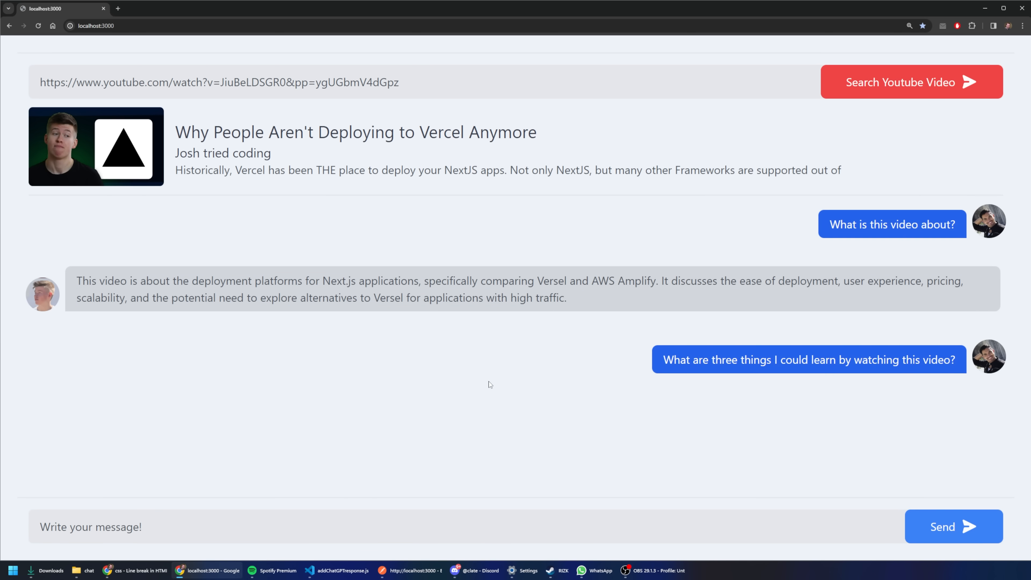
{"action": "type", "text": "does this video give em"}
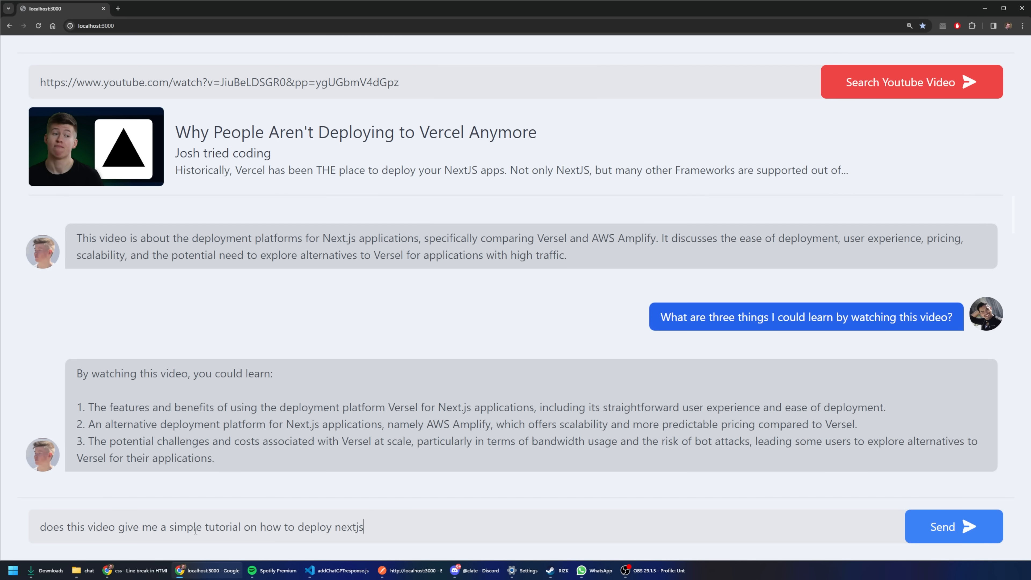
{"action": "left_click", "coordinate": [952, 526]}
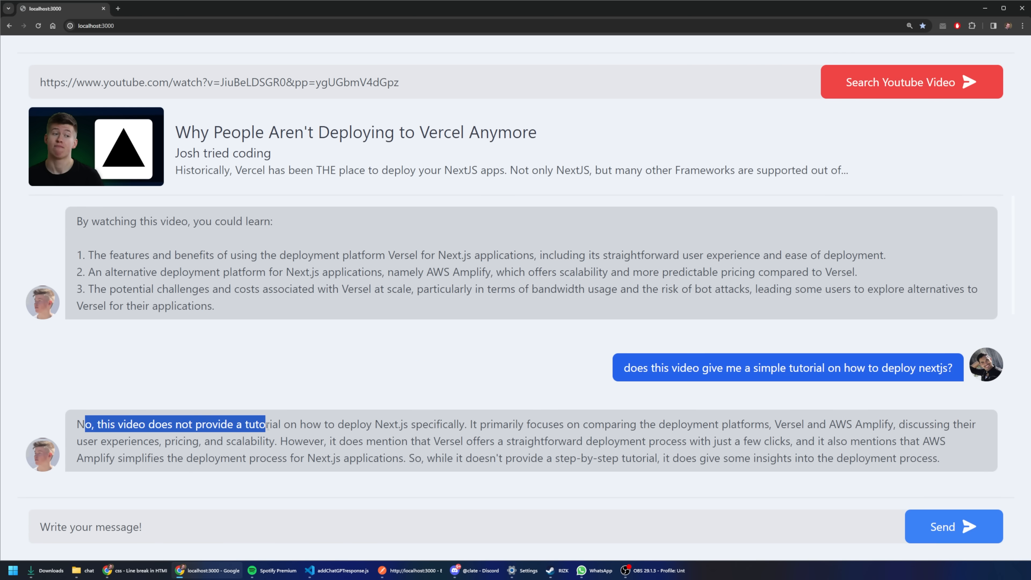
{"action": "left_click", "coordinate": [421, 82]}
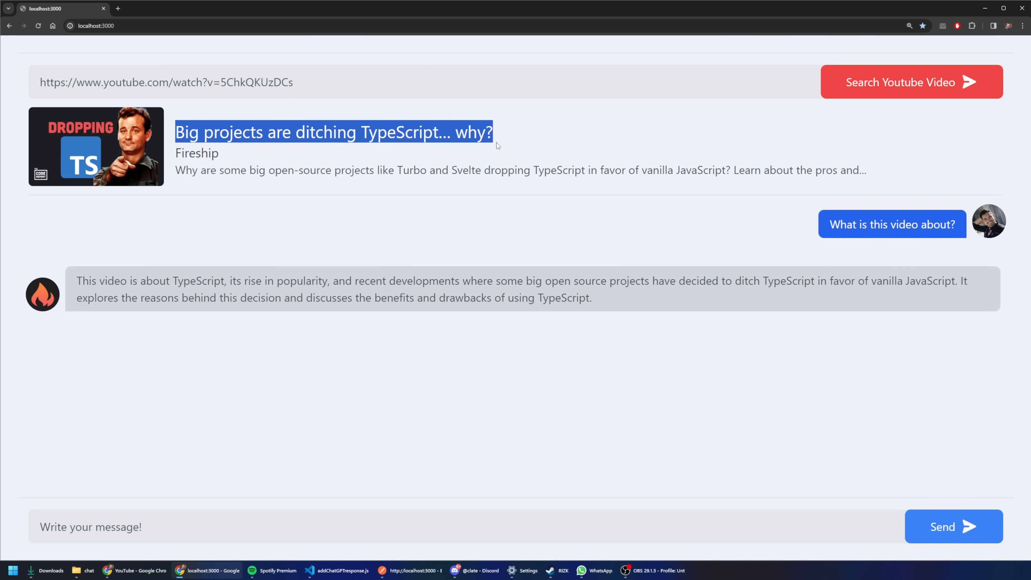
Step: Ask why big projects are ditching TypeScript and highlight a word in the answer
{"action": "type", "text": "why are big projects ditching typescript?"}
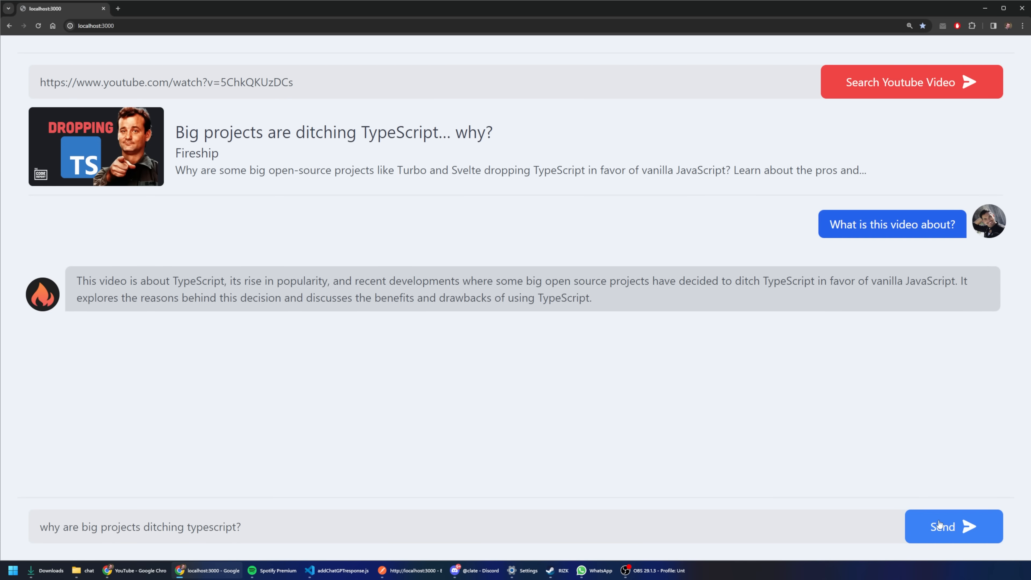
{"action": "left_click", "coordinate": [953, 527]}
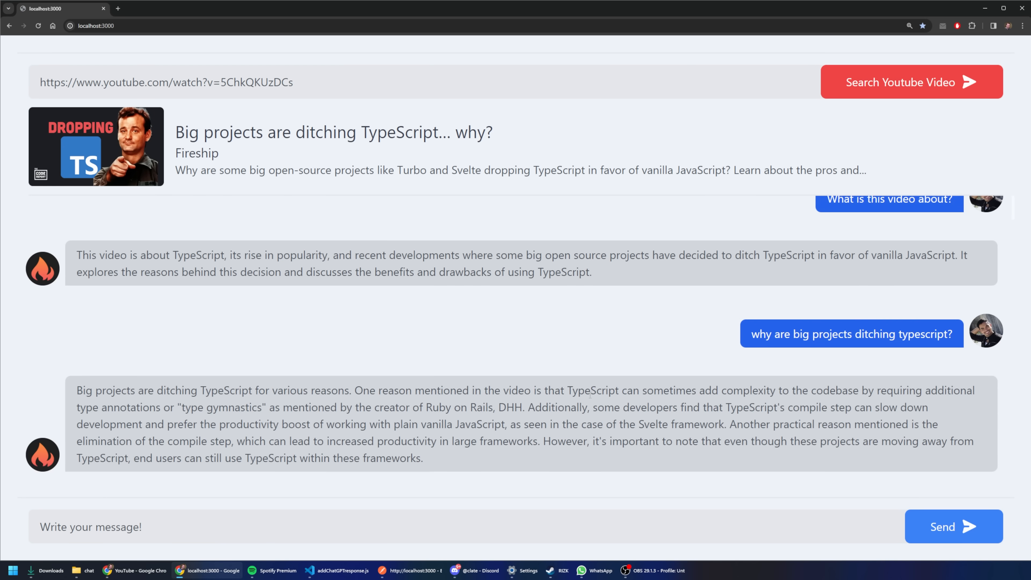
{"action": "double_click", "coordinate": [358, 390]}
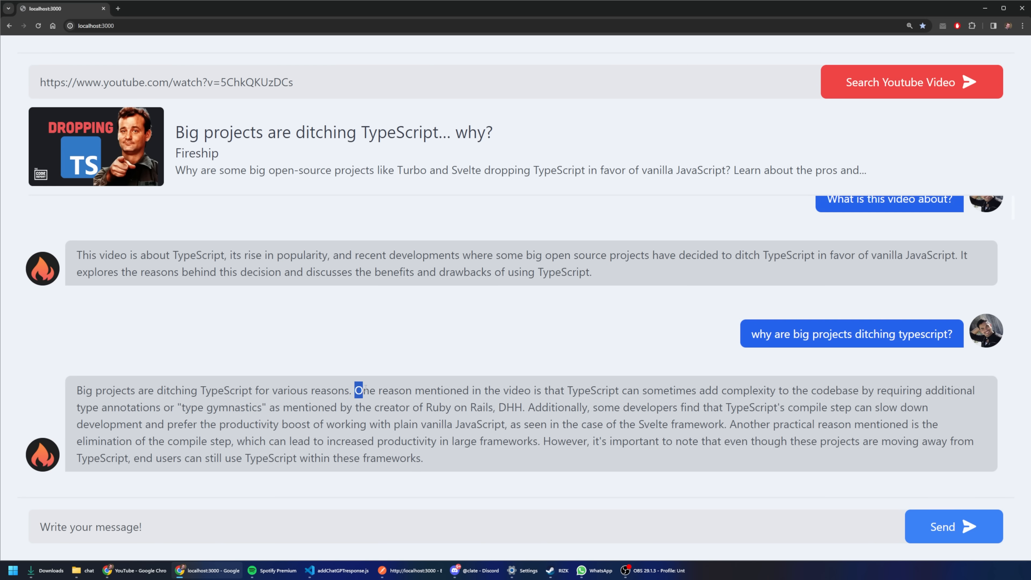